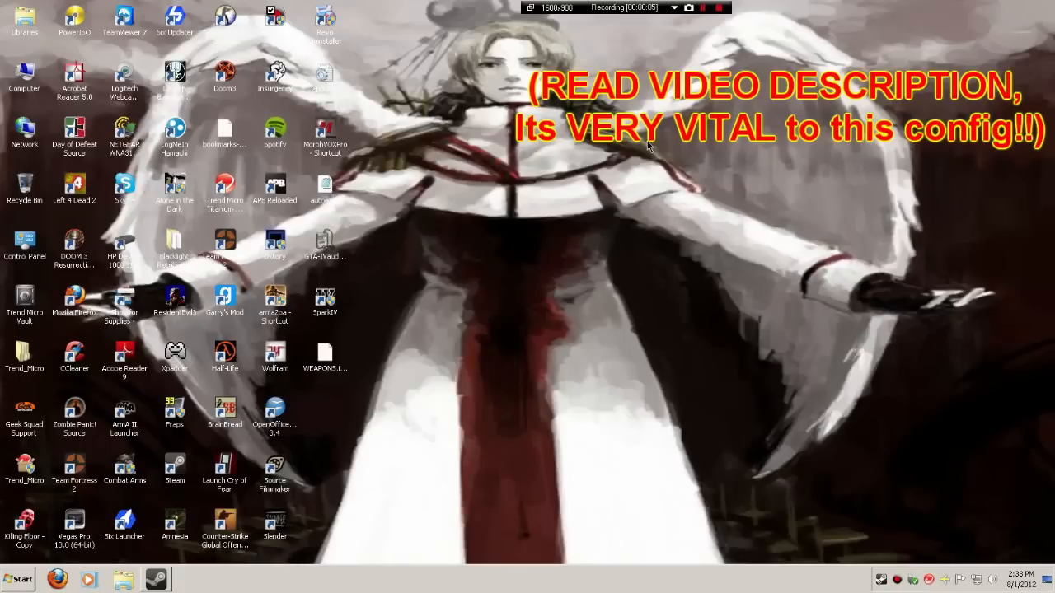
{"action": "mouse_move", "coordinate": [629, 155]}
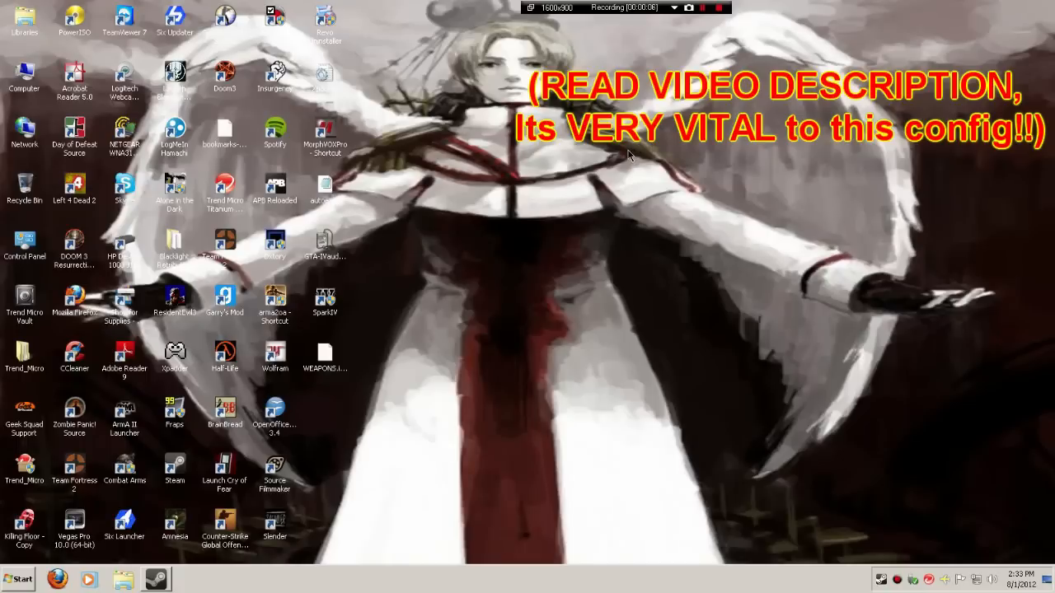
{"action": "mouse_move", "coordinate": [505, 195]}
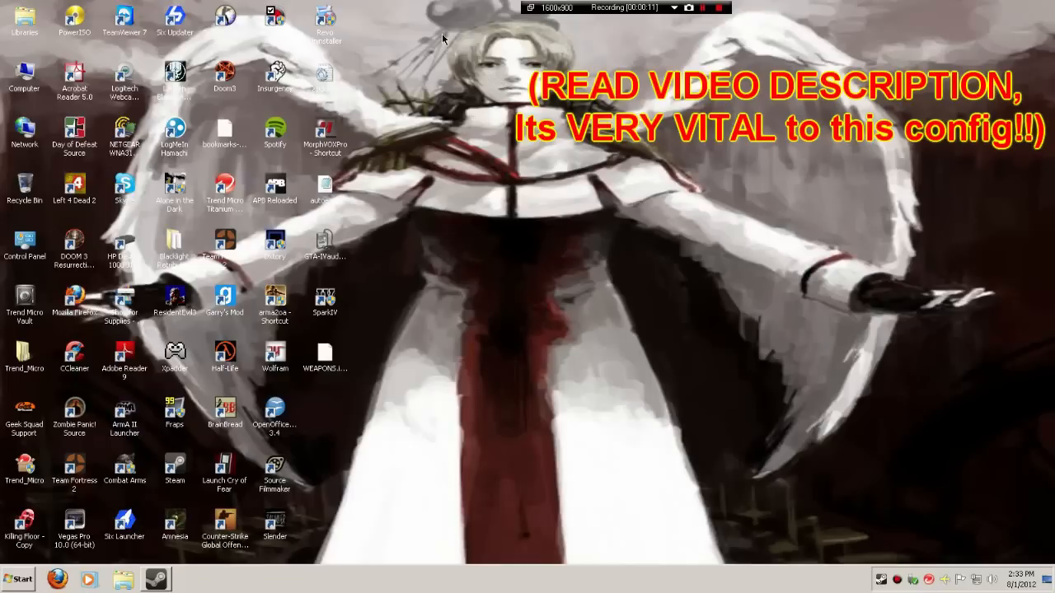
{"action": "mouse_move", "coordinate": [454, 59]}
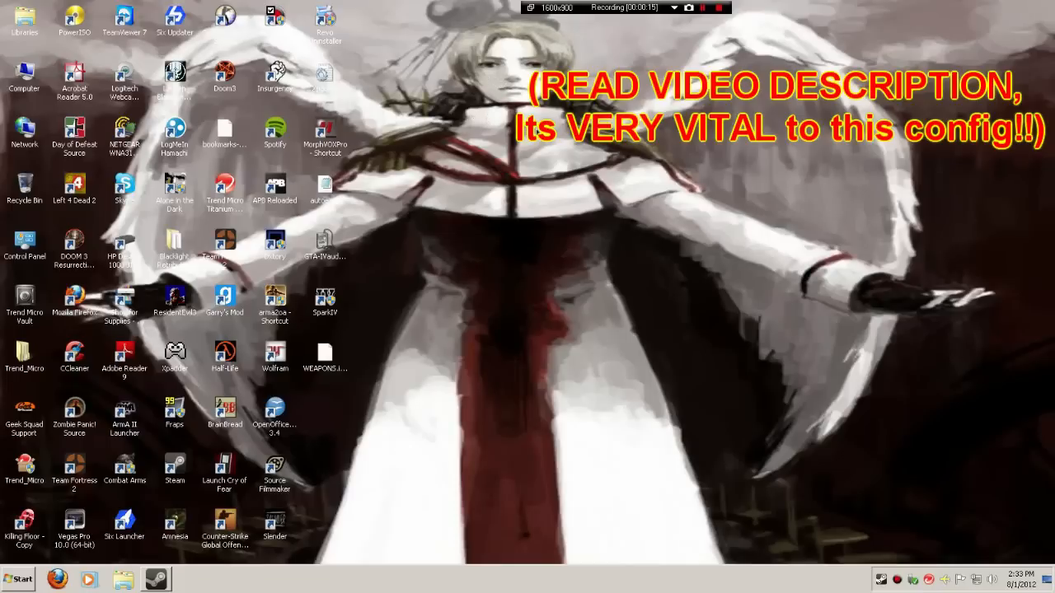
{"action": "mouse_move", "coordinate": [379, 177]}
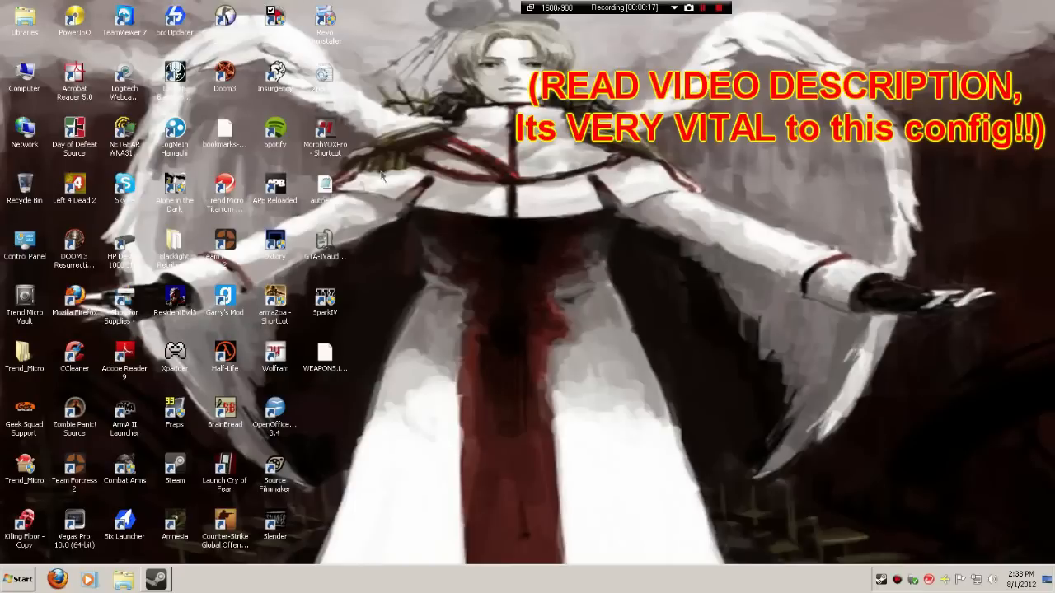
{"action": "mouse_move", "coordinate": [550, 204]}
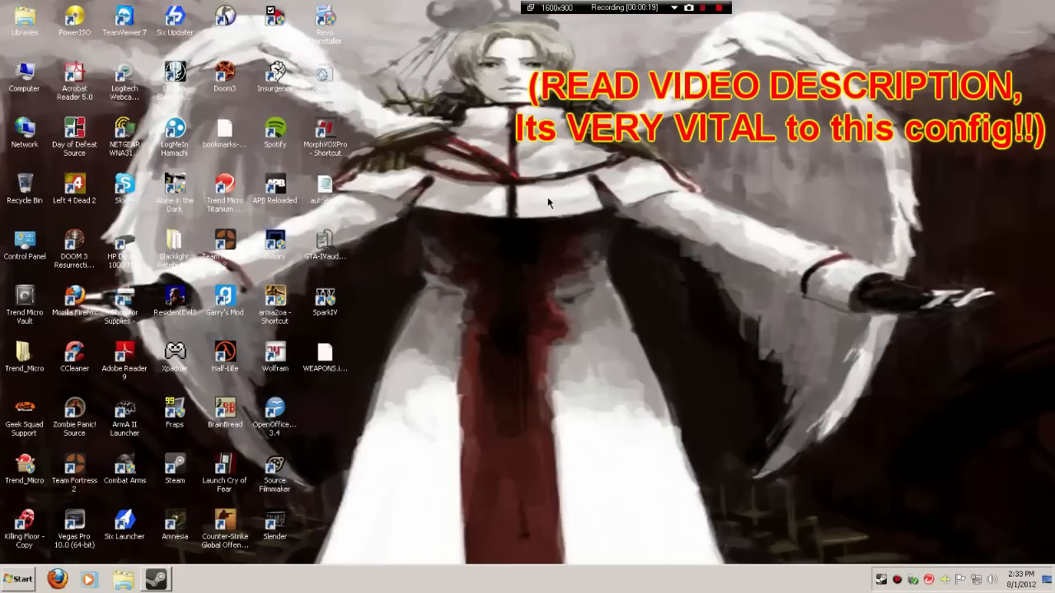
{"action": "mouse_move", "coordinate": [540, 212]}
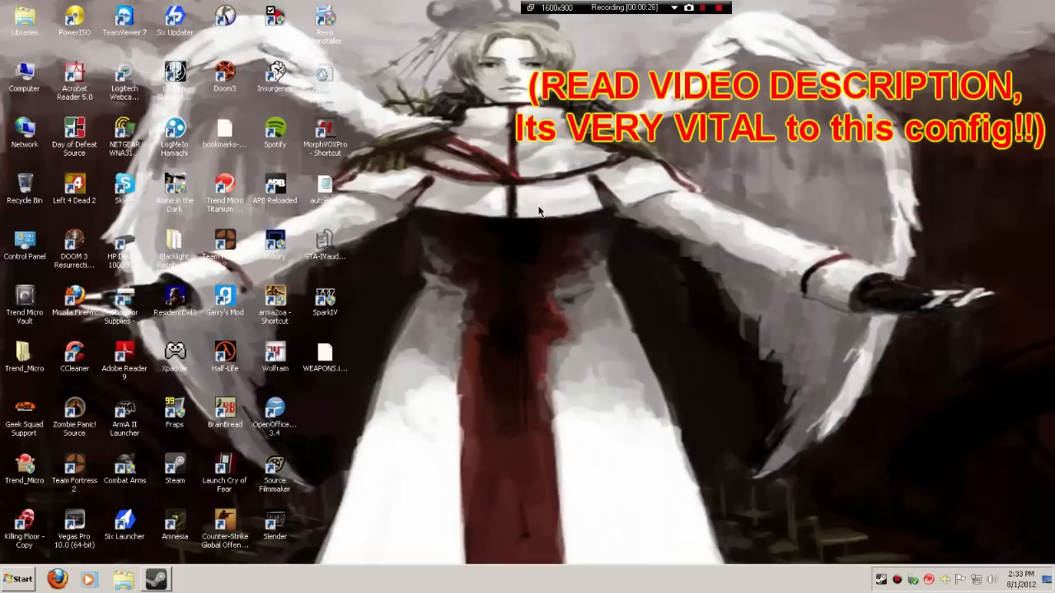
{"action": "mouse_move", "coordinate": [698, 146]}
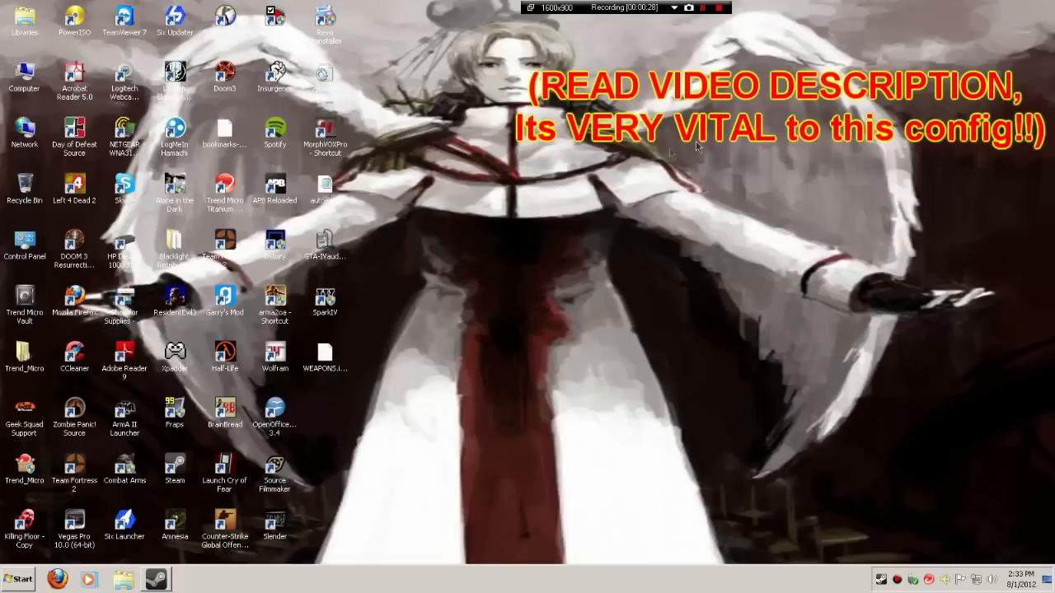
{"action": "mouse_move", "coordinate": [589, 168]}
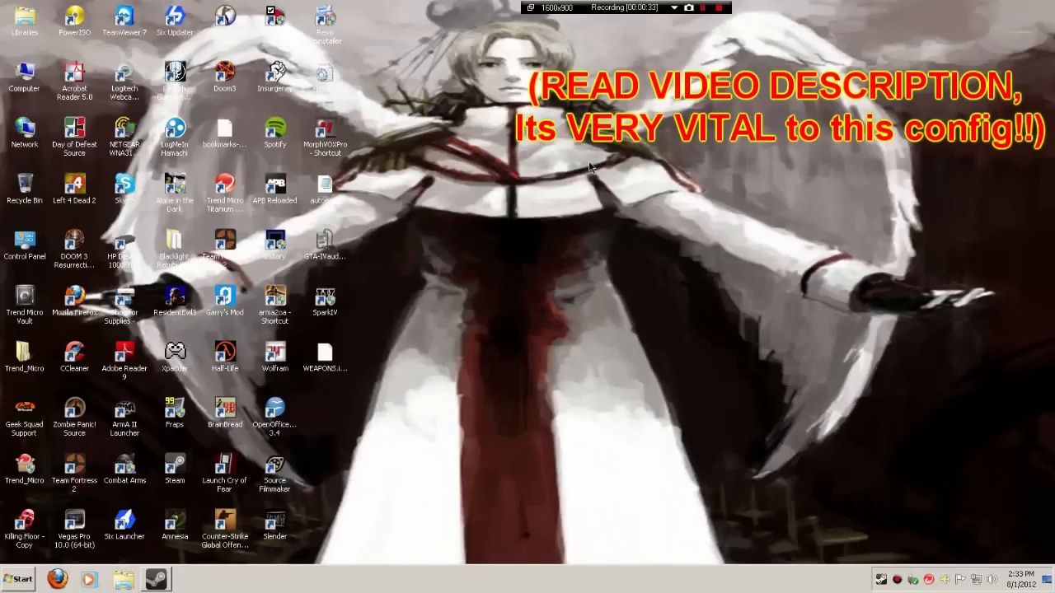
{"action": "mouse_move", "coordinate": [437, 128]}
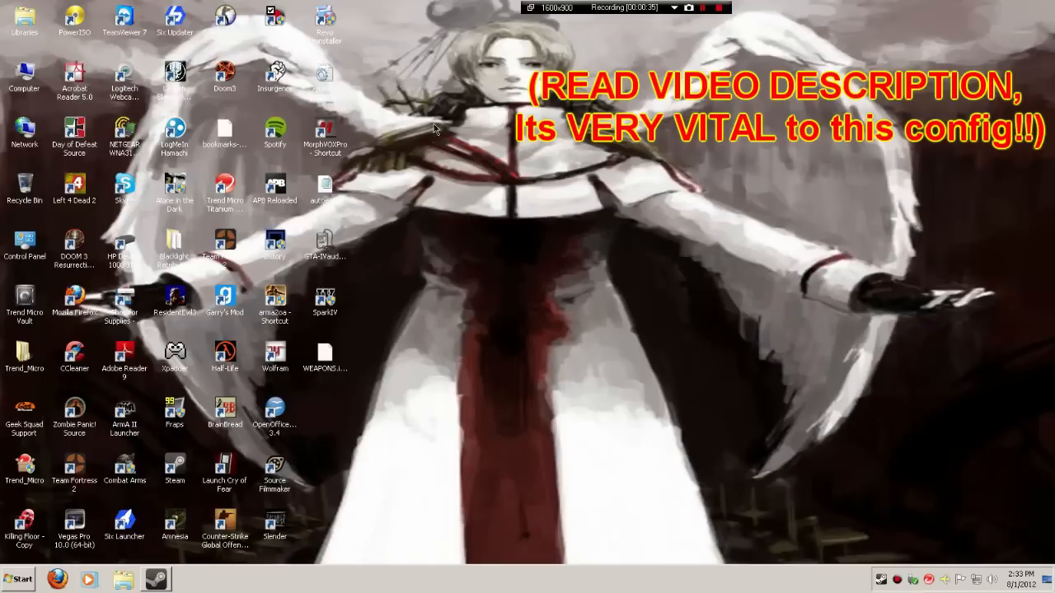
Open the autoexec config in Notepad and read from netcode settings through launch options
{"action": "left_click", "coordinate": [324, 185]}
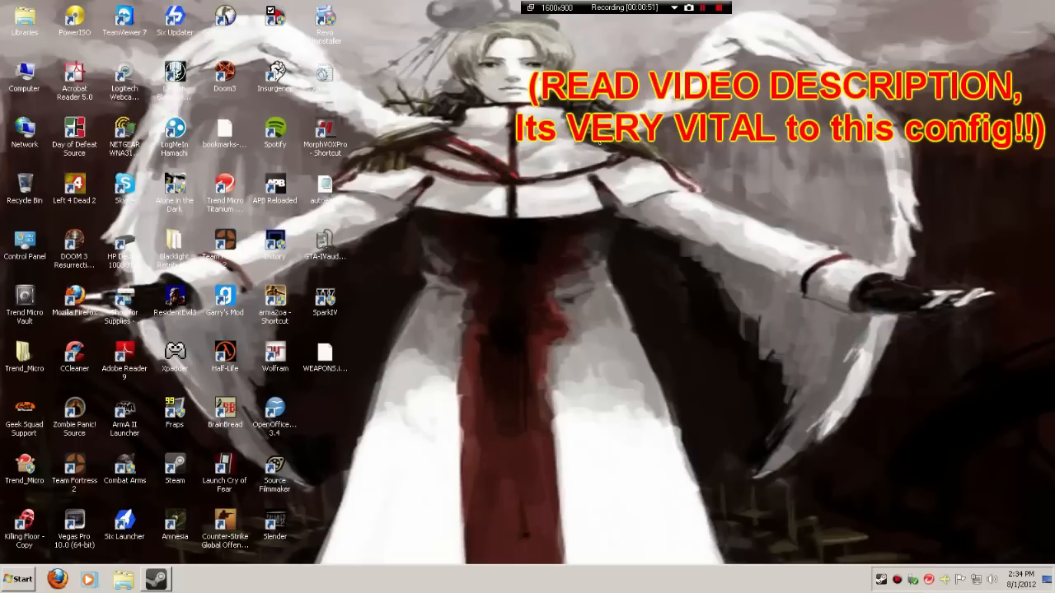
{"action": "mouse_move", "coordinate": [498, 138]}
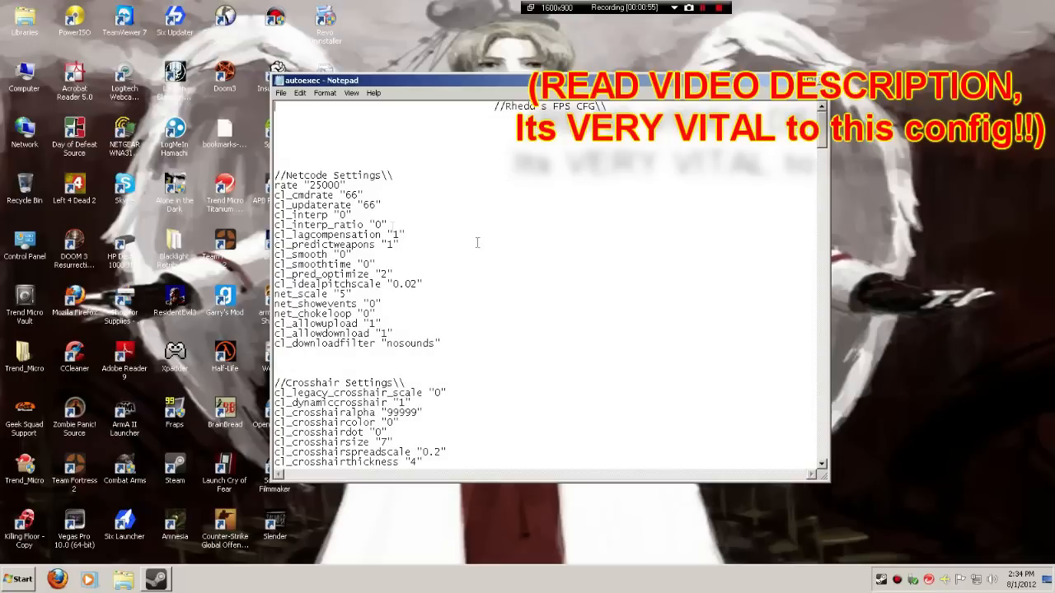
{"action": "scroll", "scroll_direction": "down", "scroll_amount": 3}
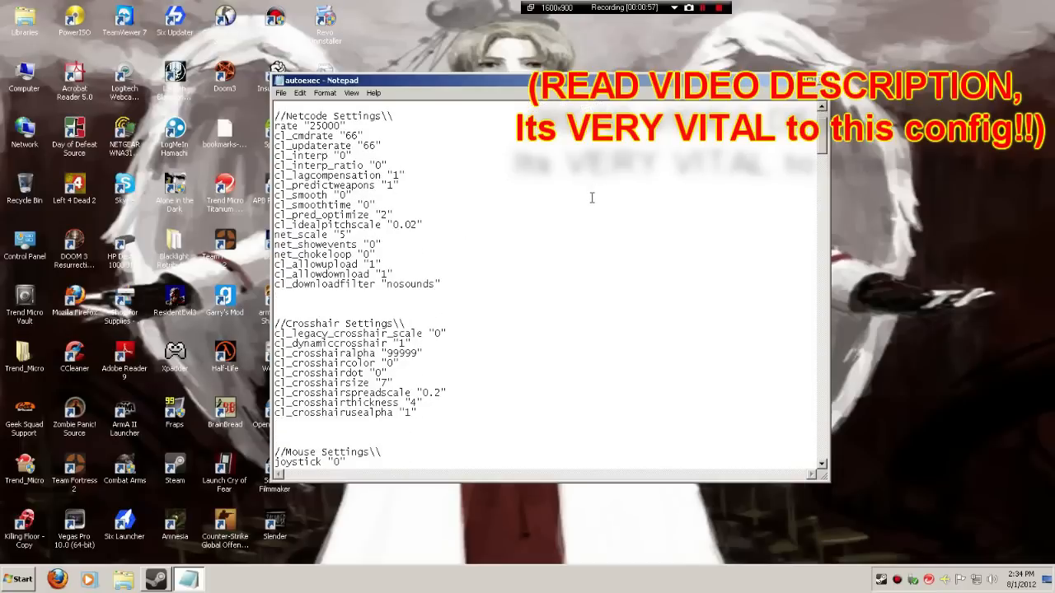
{"action": "scroll", "scroll_direction": "down", "scroll_amount": 3}
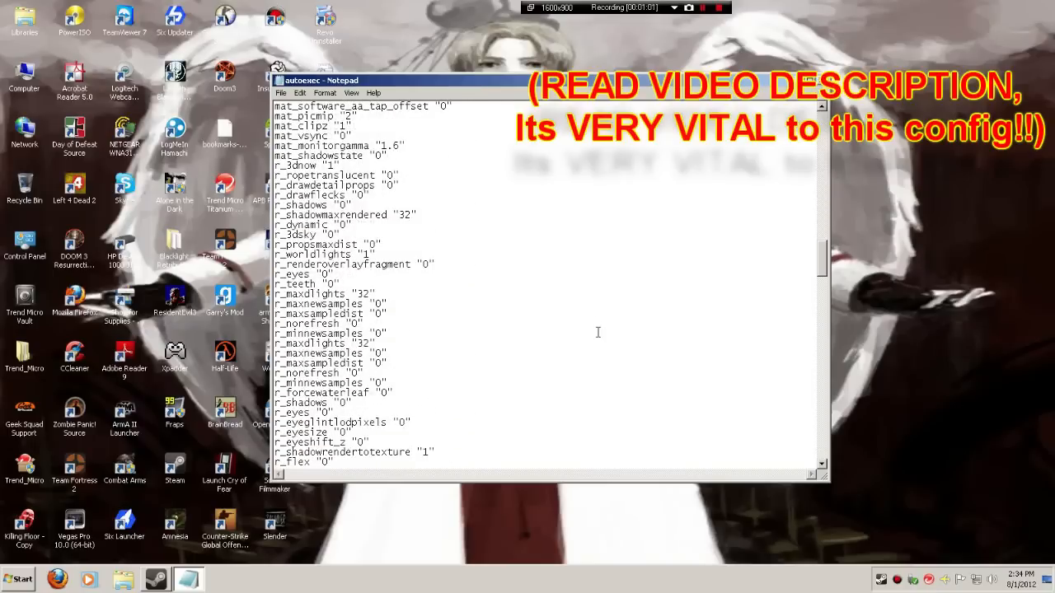
{"action": "scroll", "scroll_direction": "down", "scroll_amount": 3}
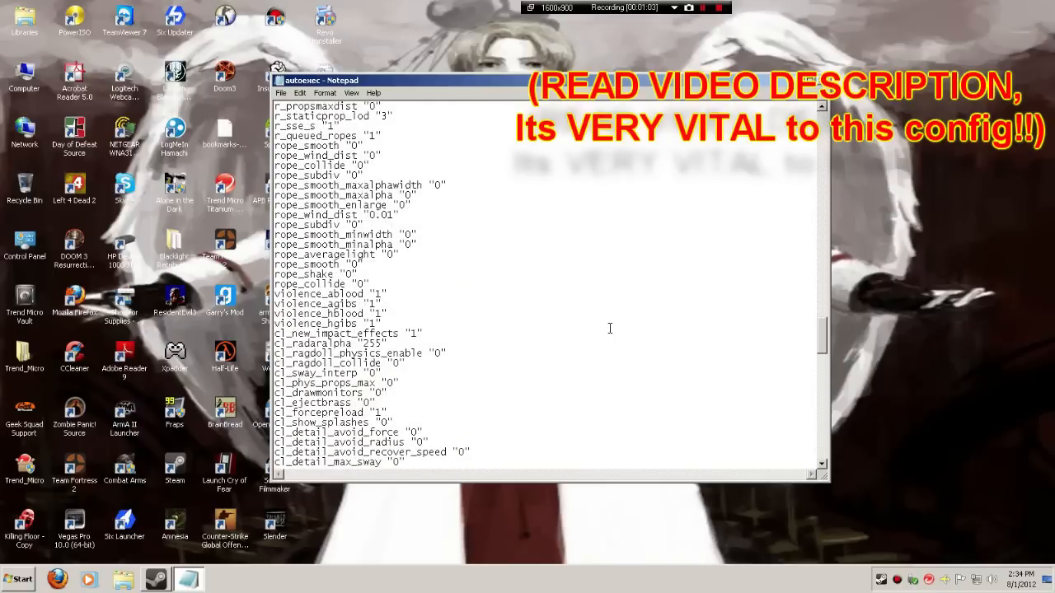
{"action": "scroll", "scroll_direction": "down", "scroll_amount": 3}
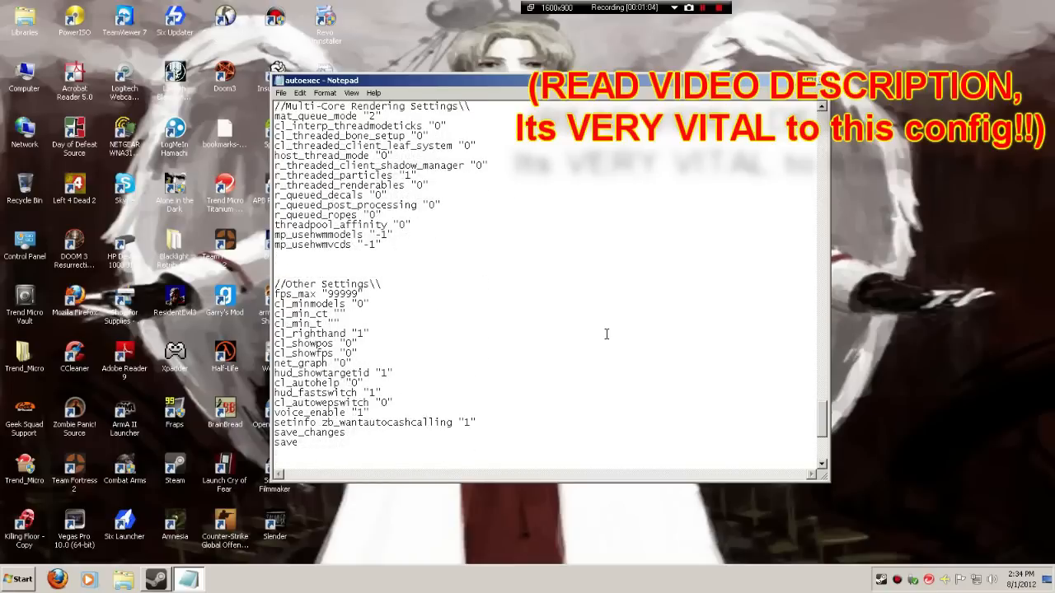
{"action": "scroll", "scroll_direction": "down", "scroll_amount": 3}
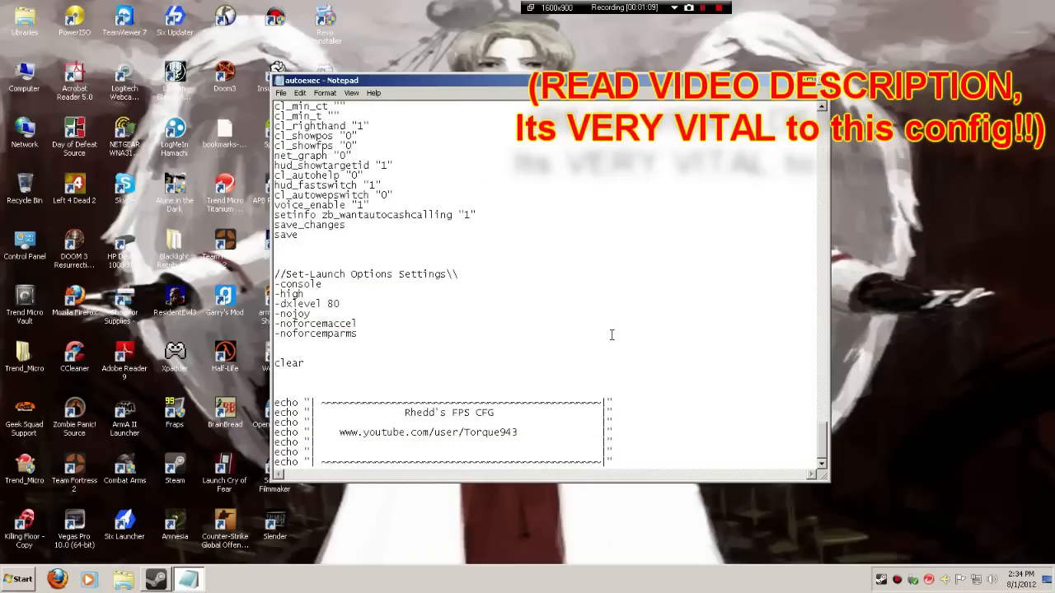
{"action": "scroll", "scroll_direction": "down", "scroll_amount": 3}
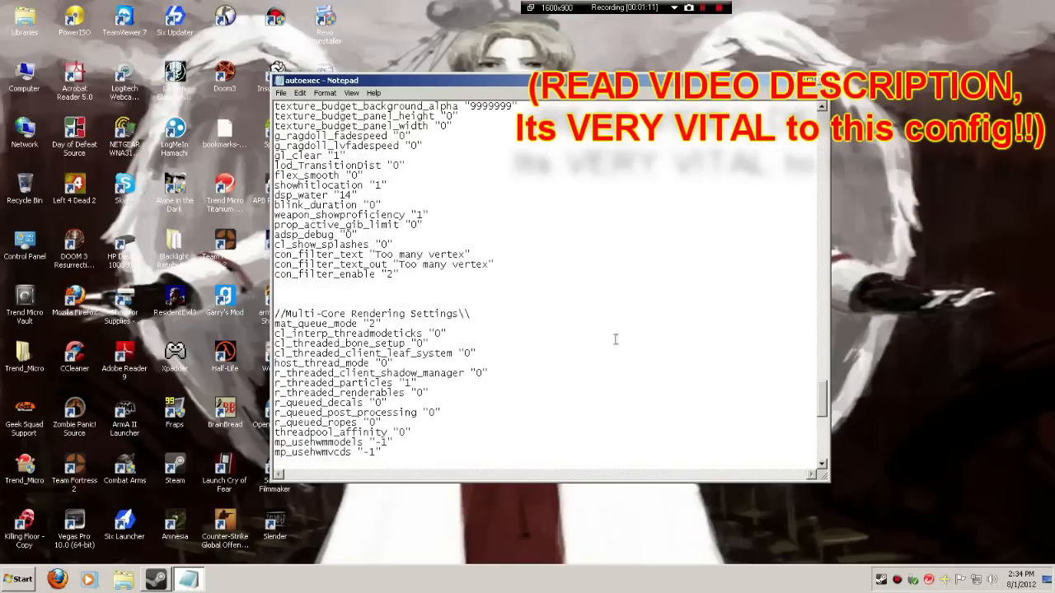
{"action": "scroll", "scroll_direction": "down", "scroll_amount": 3}
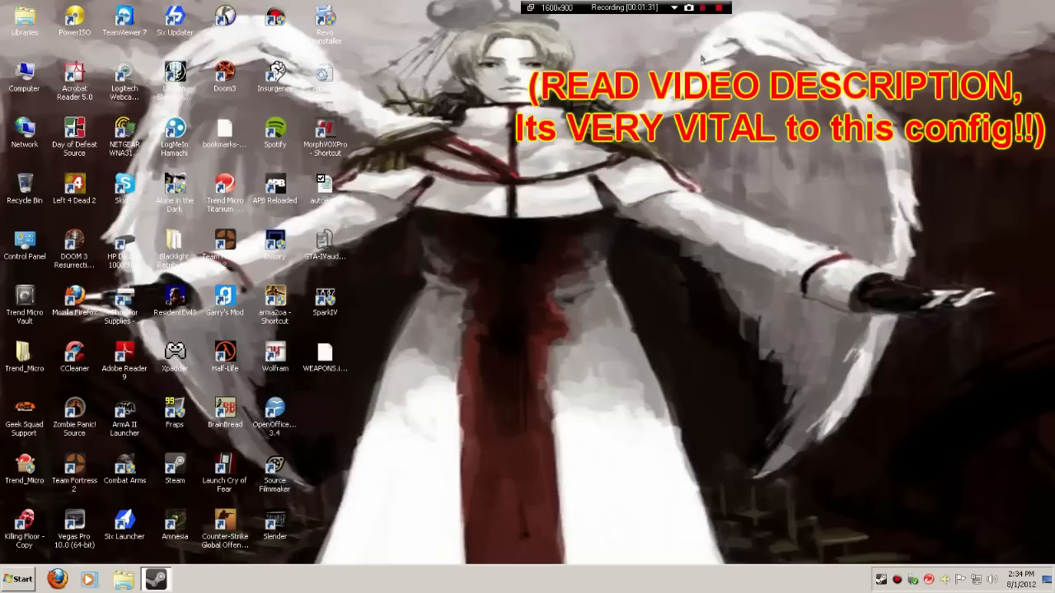
Browse WIN7 (C:) > Program Files (x86) > Steam > steamapps > cstrike to the cfg folder
{"action": "left_click", "coordinate": [324, 136]}
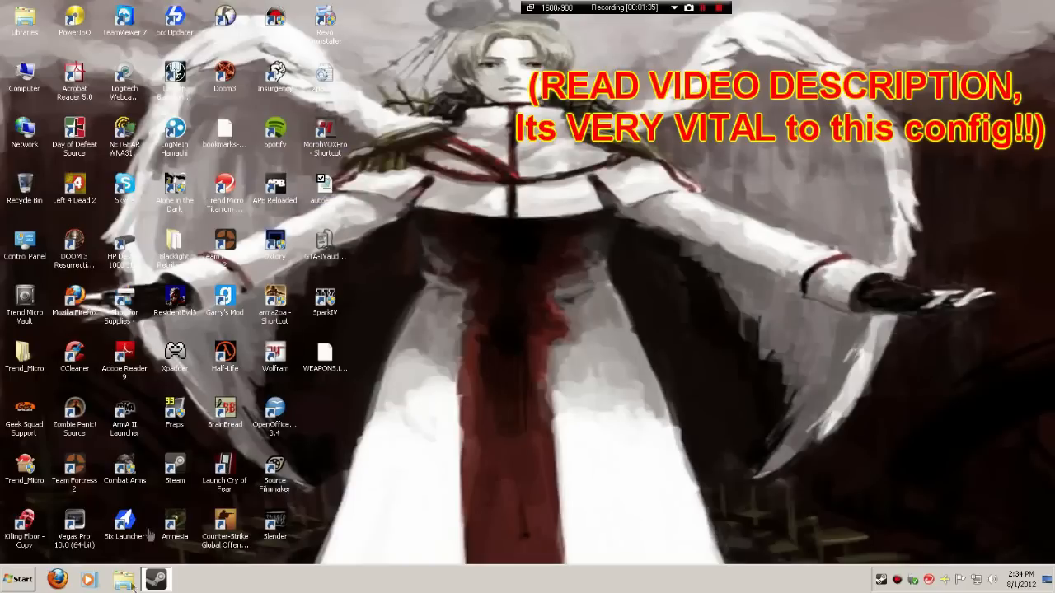
{"action": "left_click", "coordinate": [122, 579]}
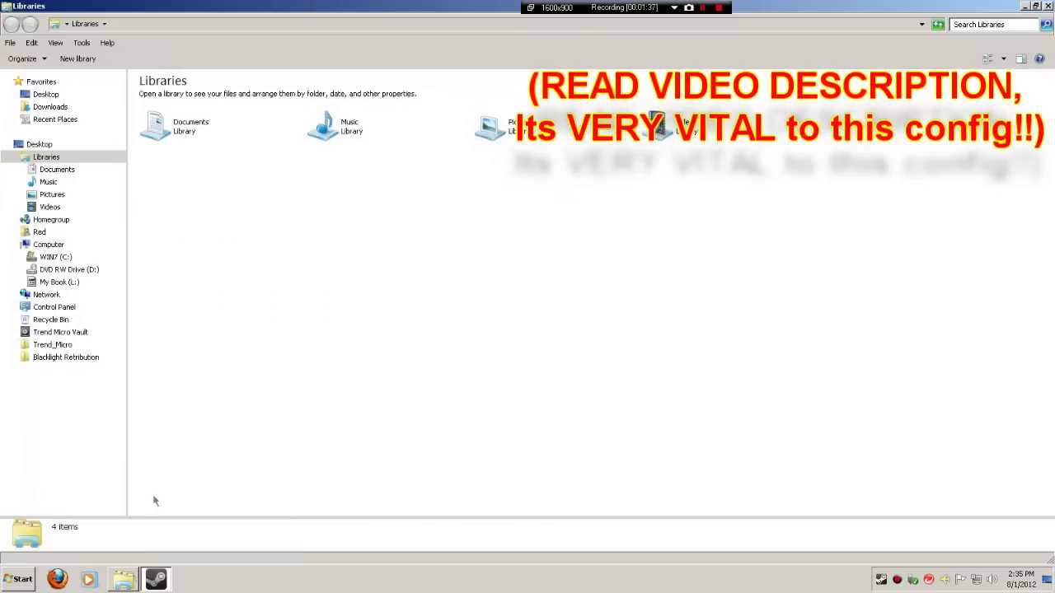
{"action": "left_click", "coordinate": [56, 256]}
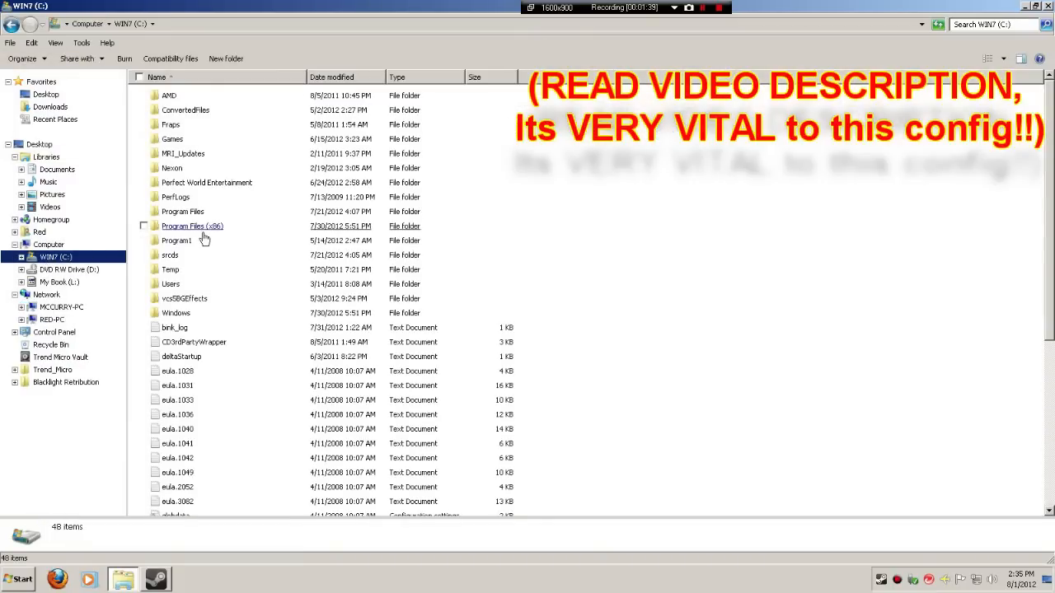
{"action": "double_click", "coordinate": [192, 226]}
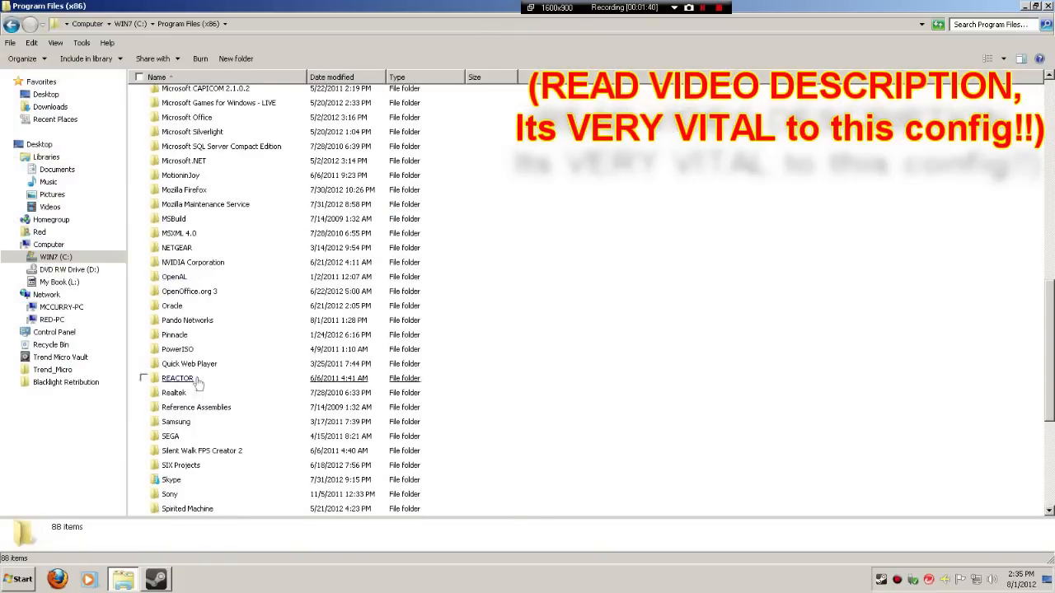
{"action": "scroll", "scroll_direction": "down", "scroll_amount": 3}
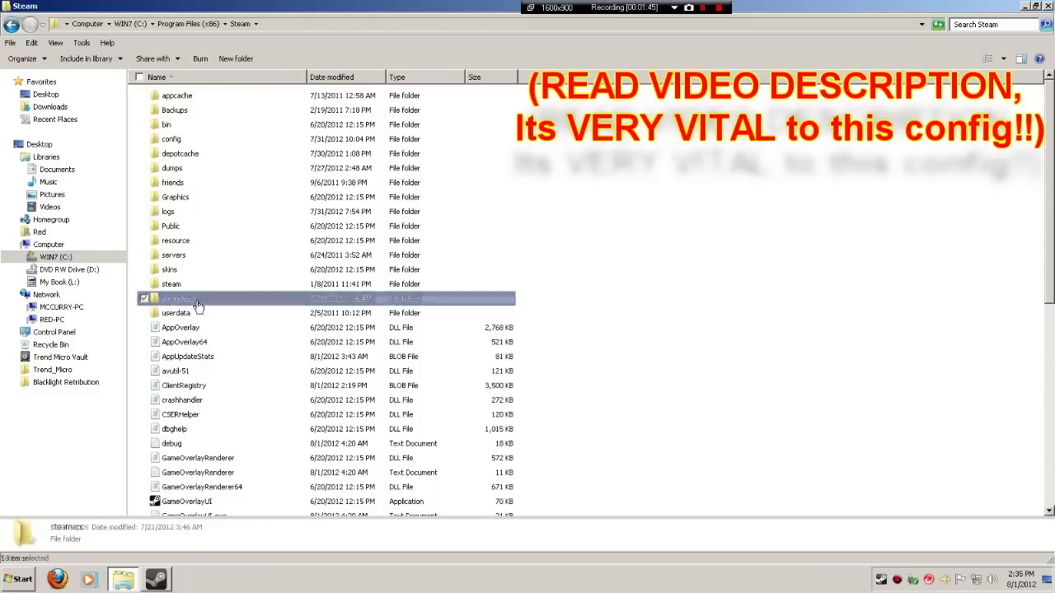
{"action": "double_click", "coordinate": [170, 299]}
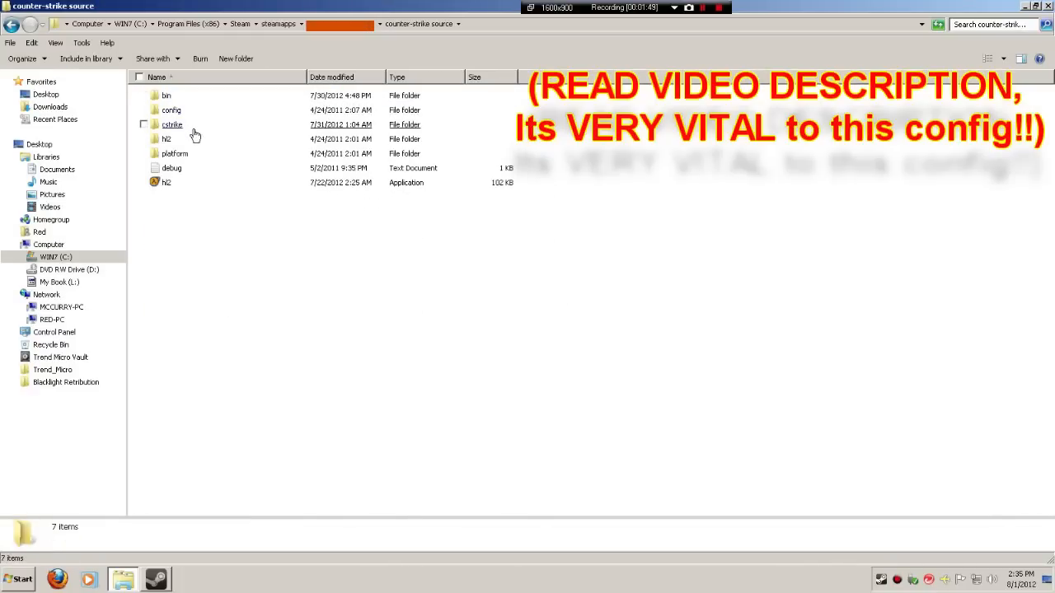
{"action": "double_click", "coordinate": [172, 124]}
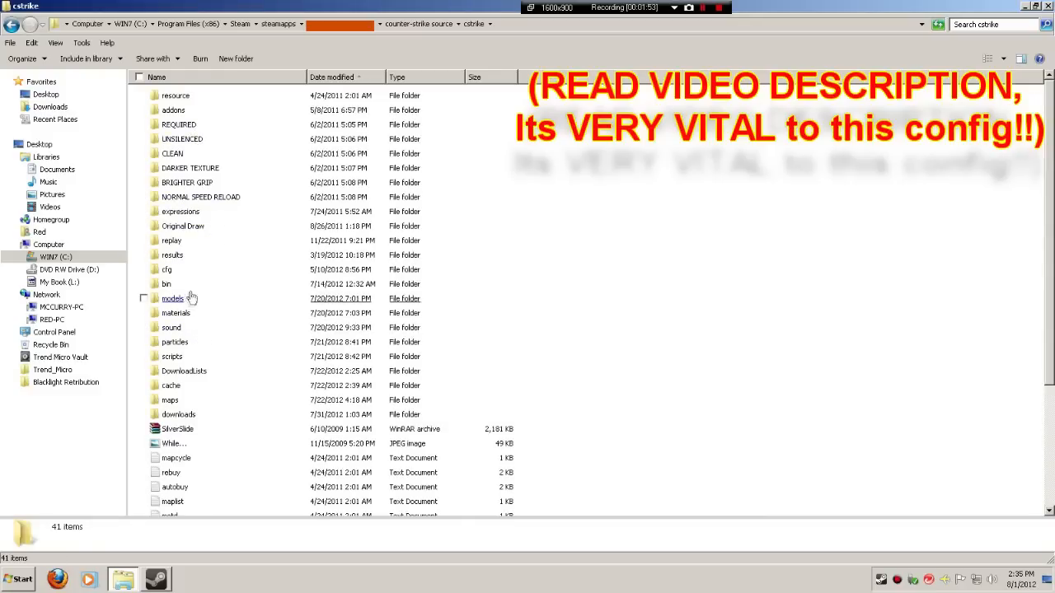
{"action": "double_click", "coordinate": [167, 269]}
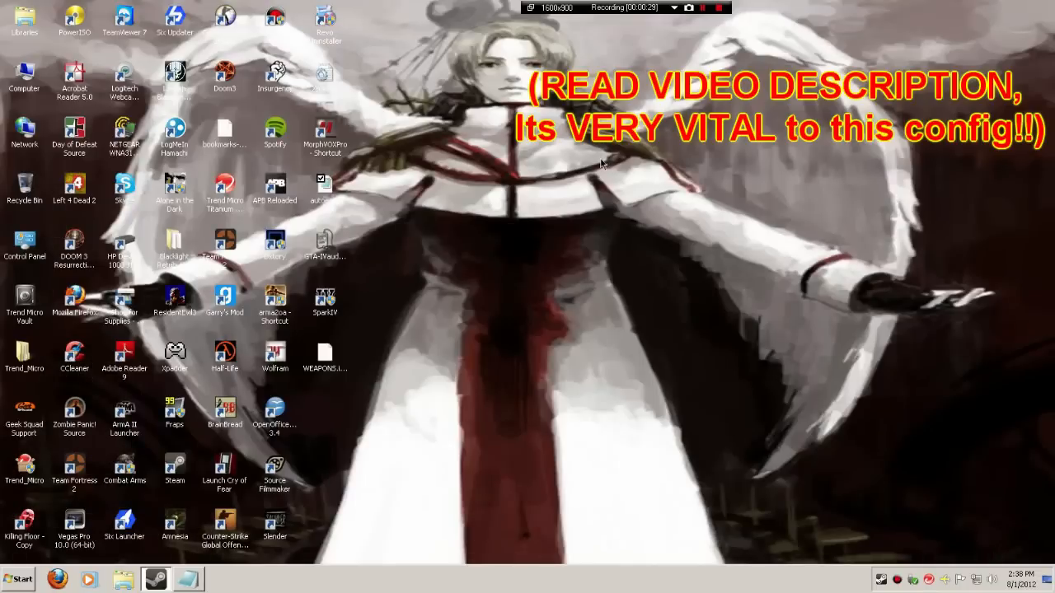
{"action": "mouse_move", "coordinate": [737, 45]}
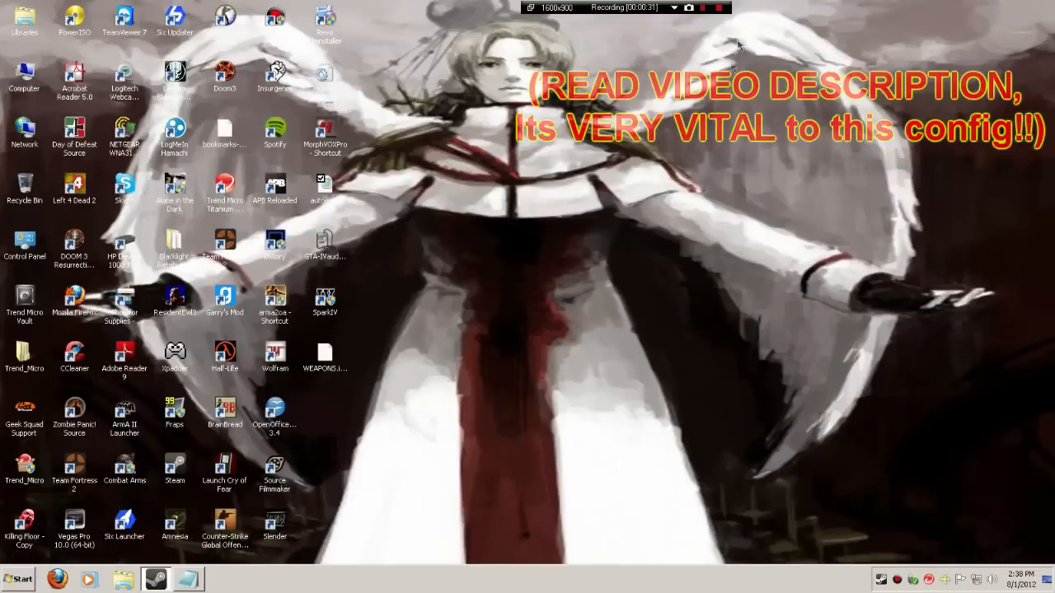
Run the Counter-Strike: Source video stress test, averaging 643.02 fps
{"action": "left_click", "coordinate": [717, 8]}
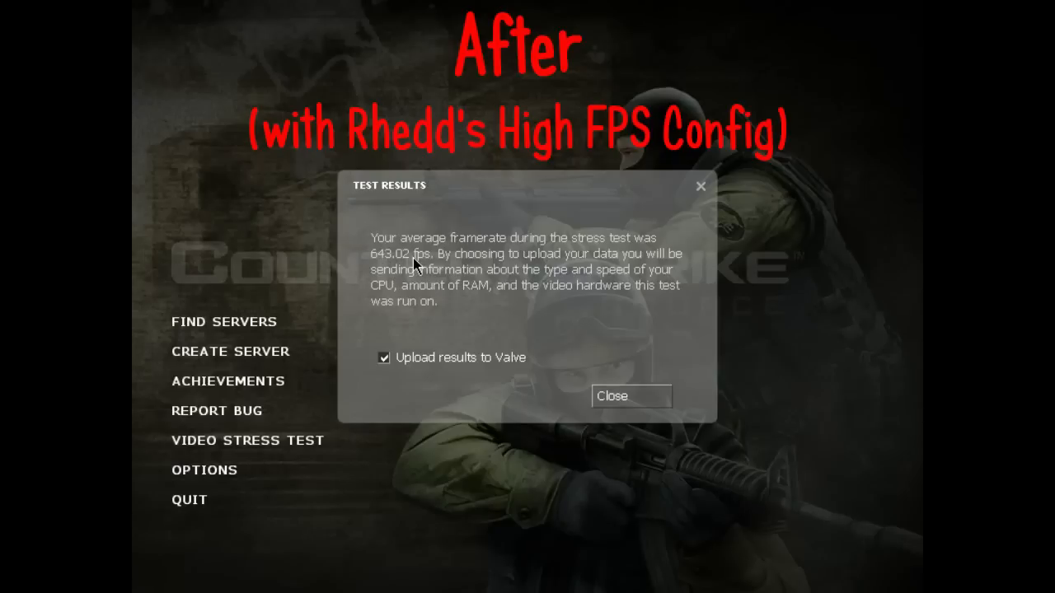
{"action": "left_click", "coordinate": [630, 395]}
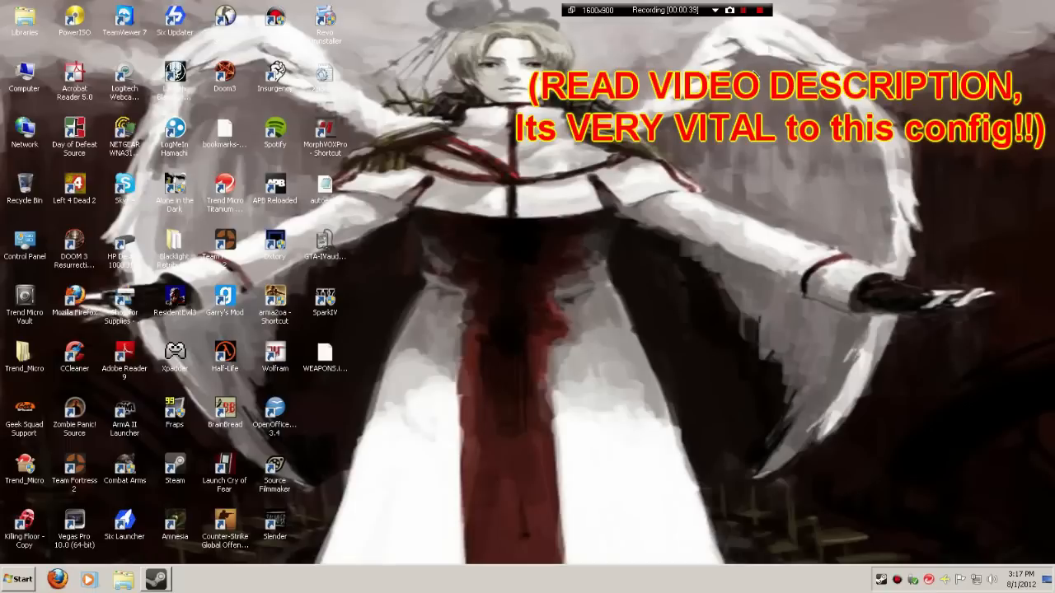
{"action": "mouse_move", "coordinate": [124, 580]}
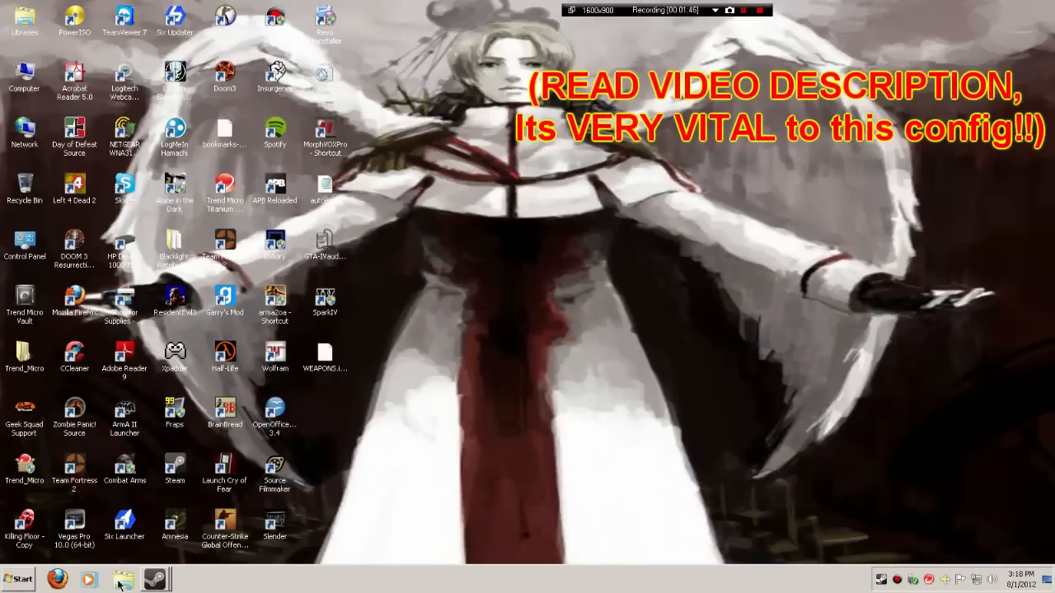
{"action": "left_click", "coordinate": [122, 580]}
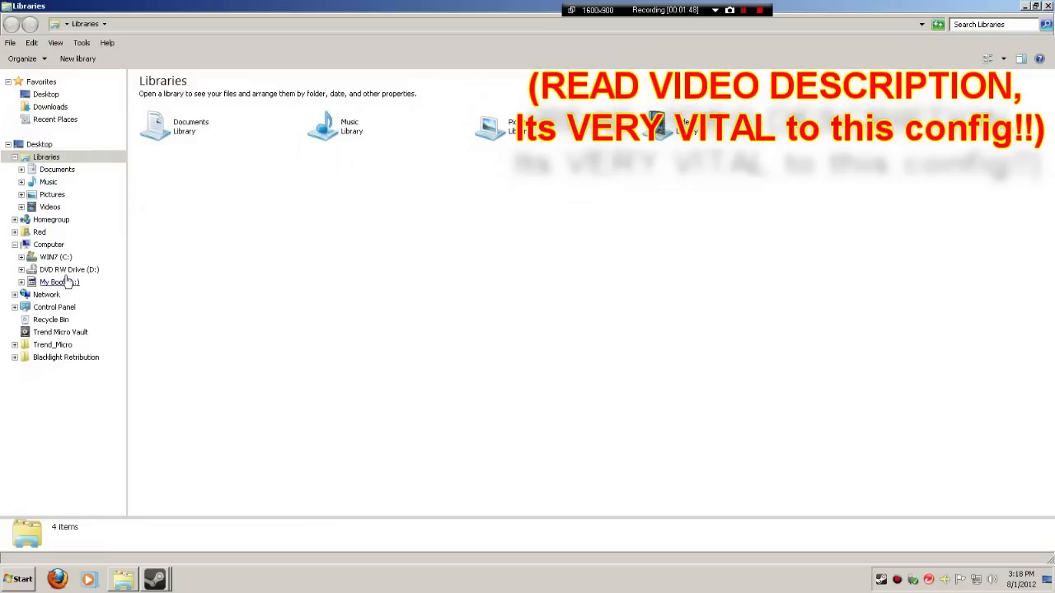
{"action": "left_click", "coordinate": [55, 256]}
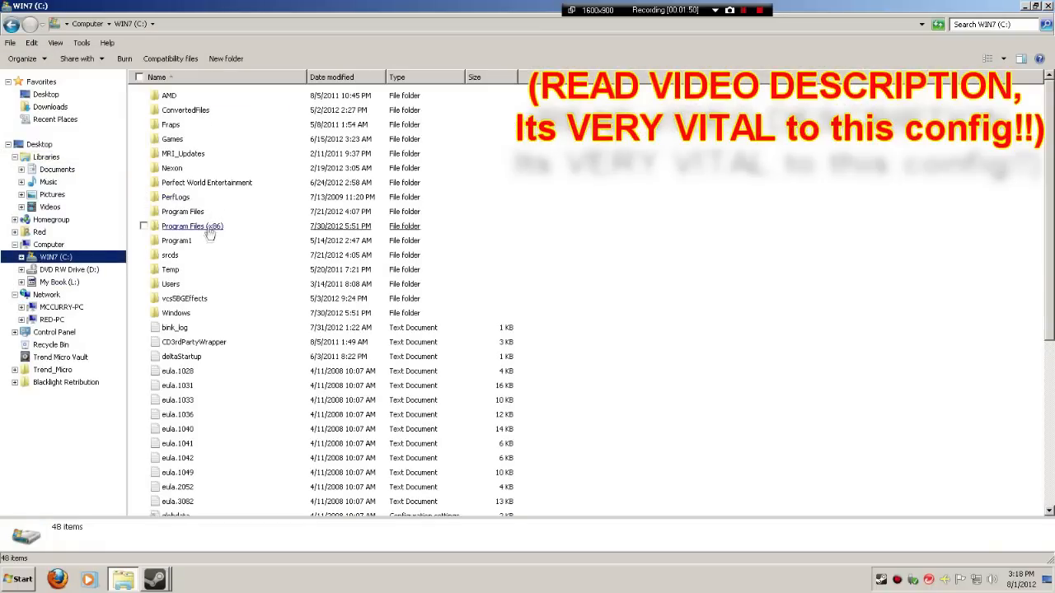
{"action": "double_click", "coordinate": [192, 225]}
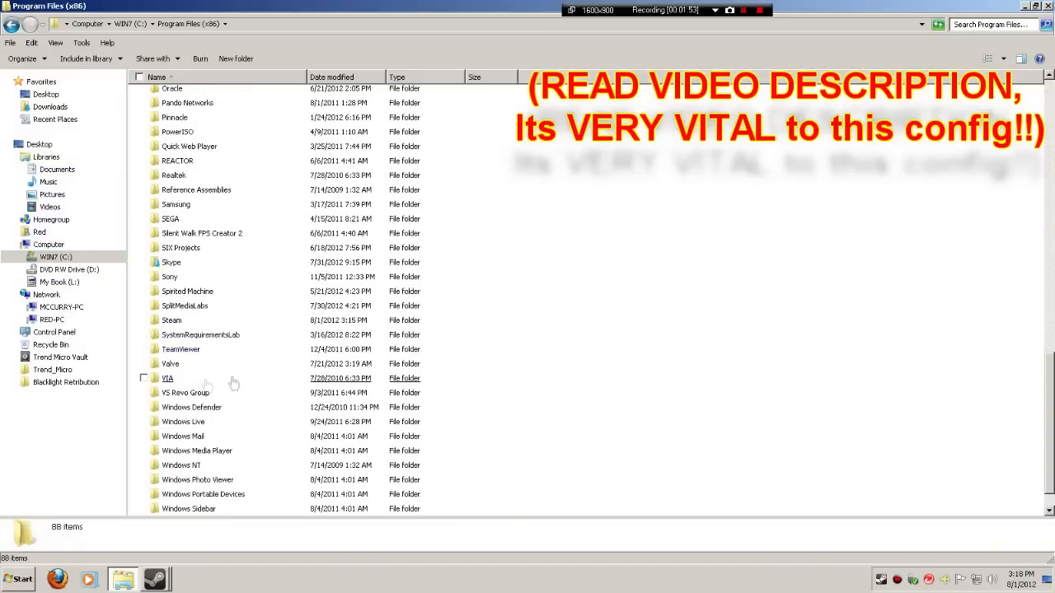
{"action": "double_click", "coordinate": [172, 319]}
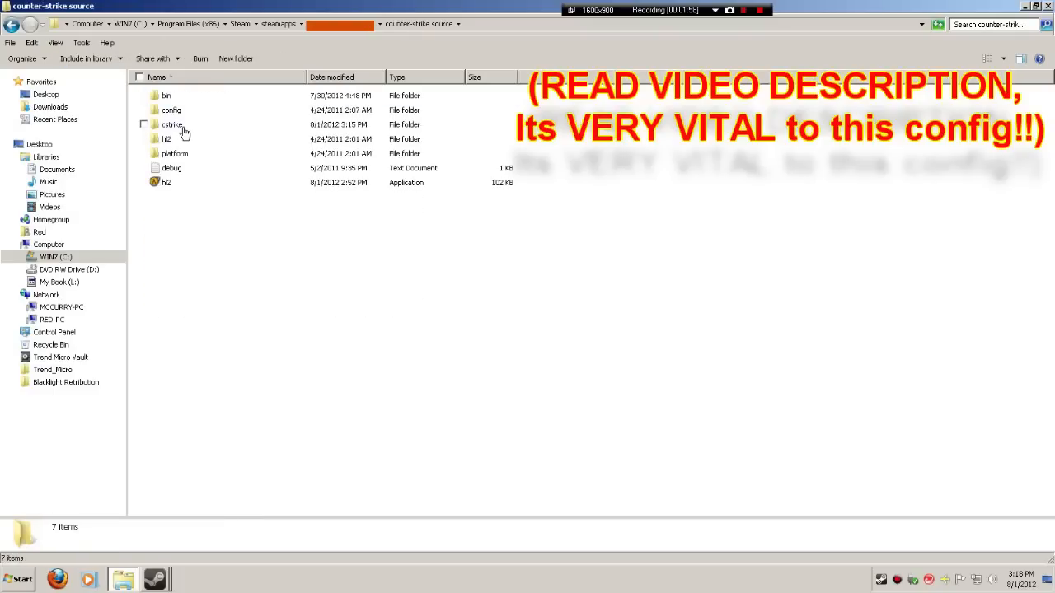
{"action": "double_click", "coordinate": [172, 124]}
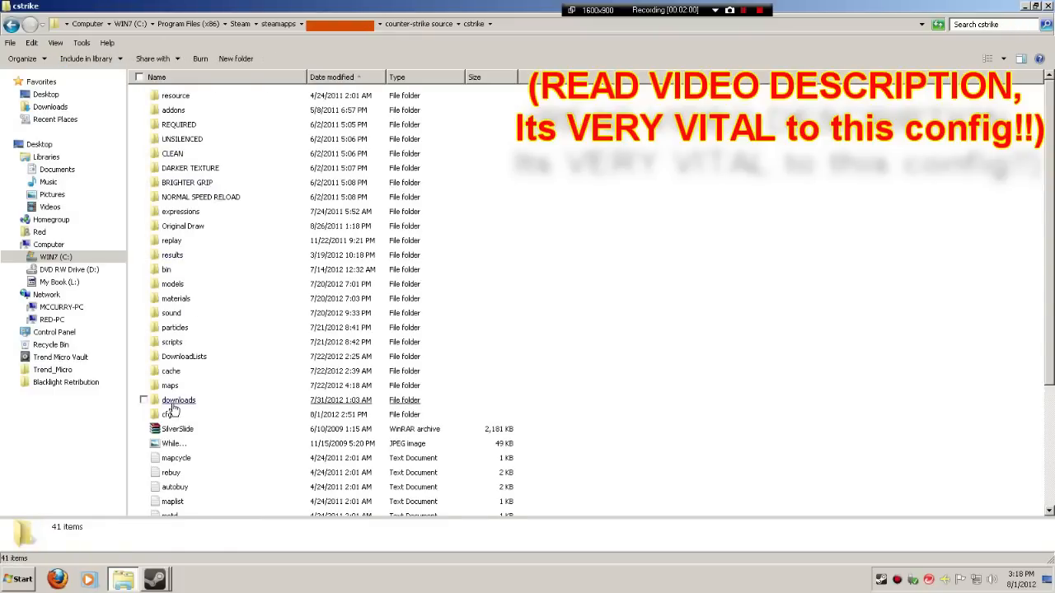
{"action": "double_click", "coordinate": [166, 414]}
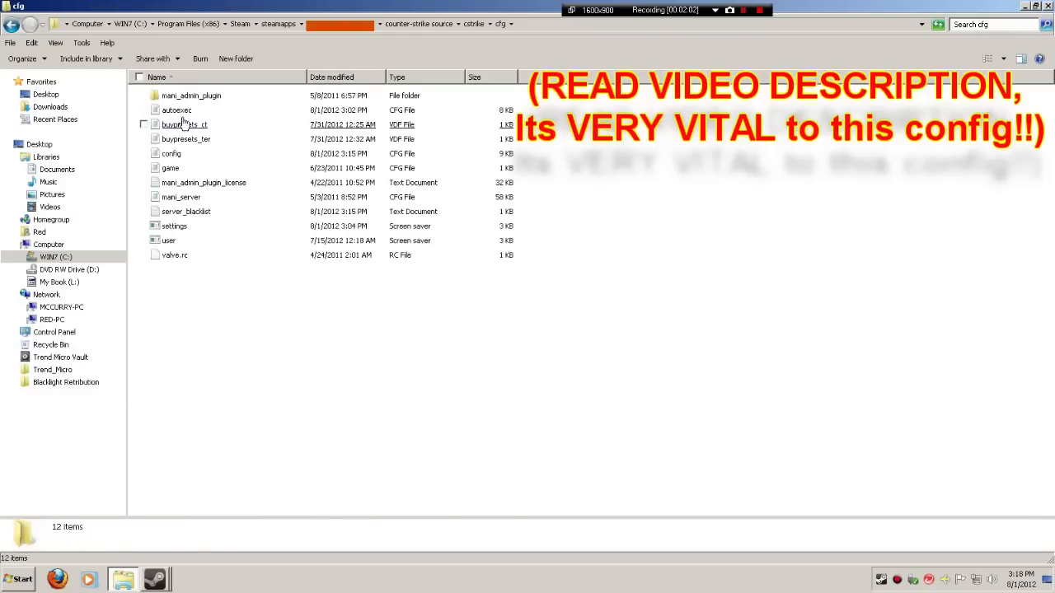
{"action": "right_click", "coordinate": [177, 110]}
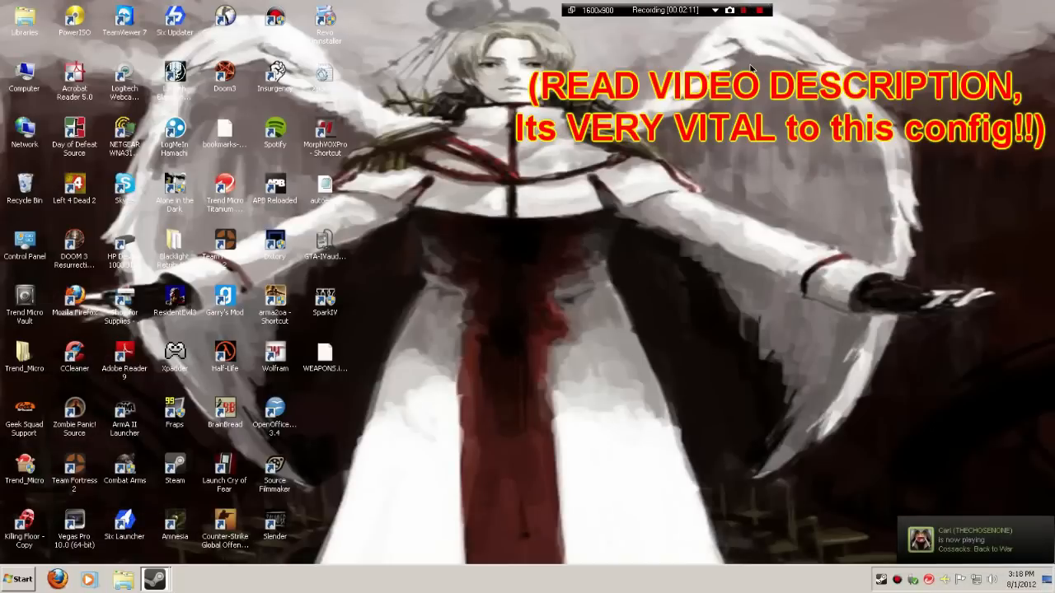
{"action": "mouse_move", "coordinate": [759, 27]}
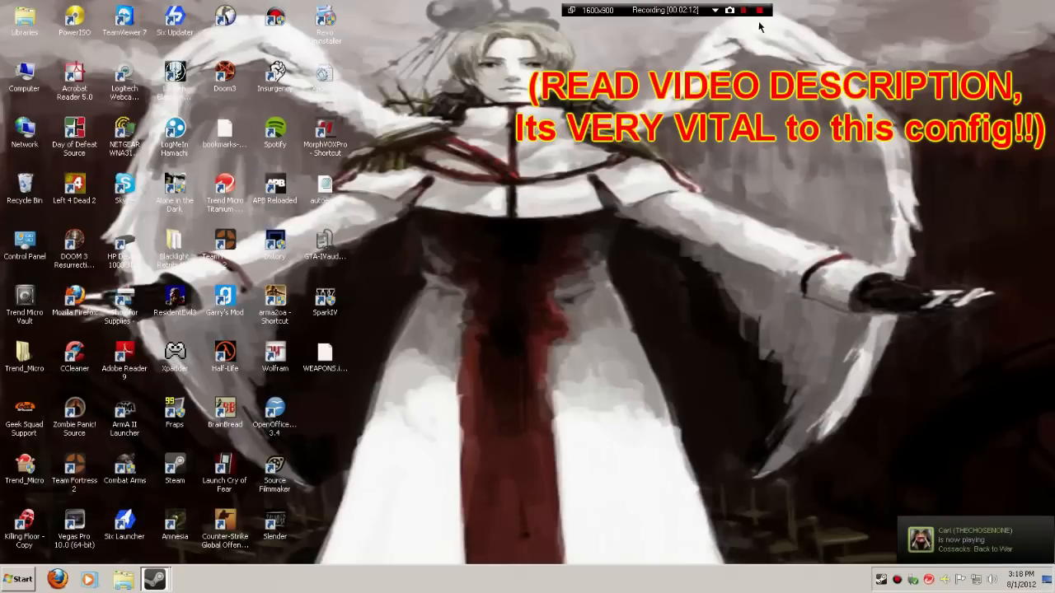